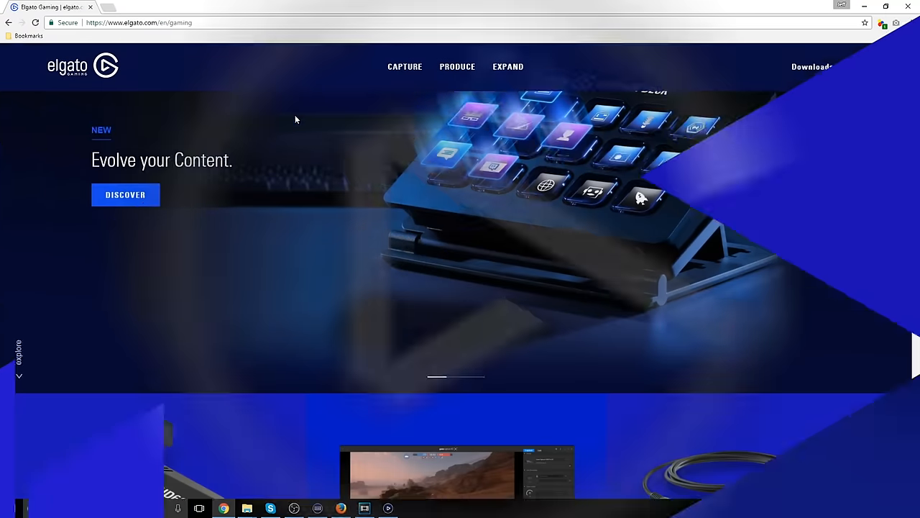
Scroll through the Switch TV Settings page showing TV Resolution set to Automatic.
scroll("down", 3)
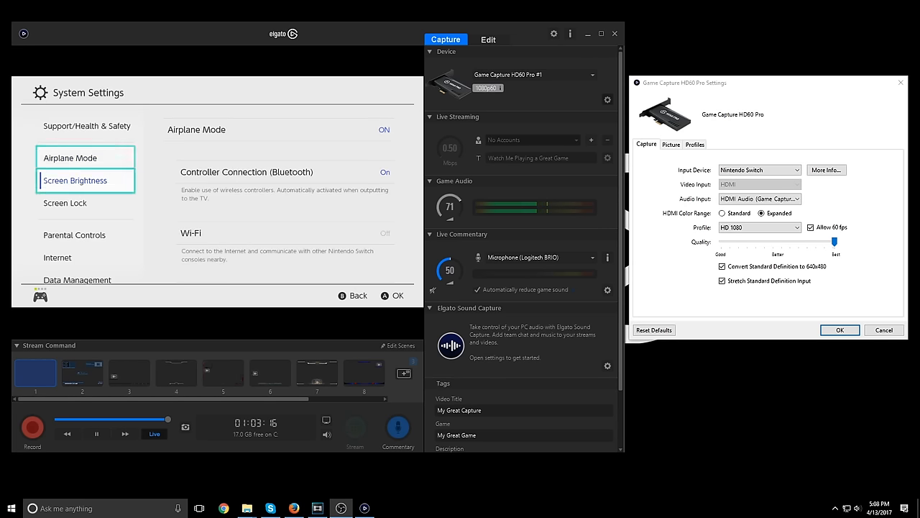
left_click(63, 235)
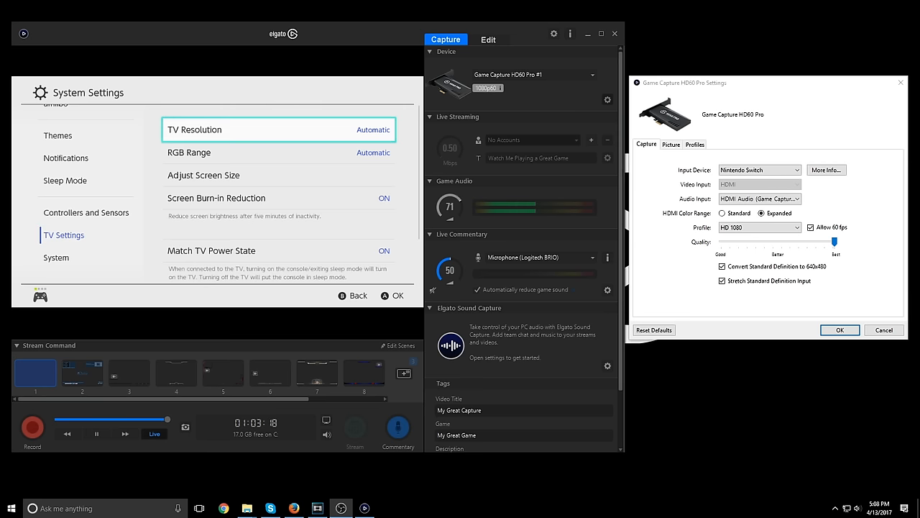